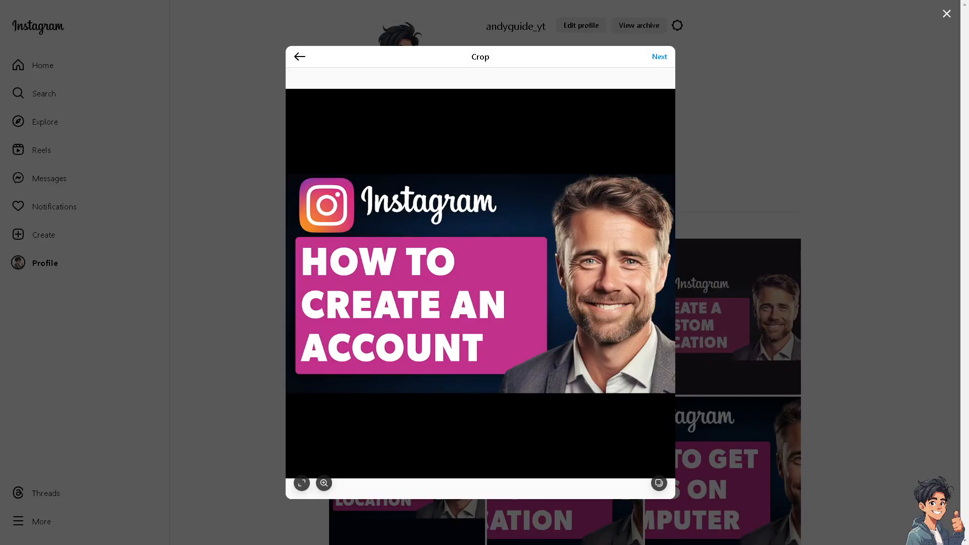
pyautogui.moveTo(587, 308)
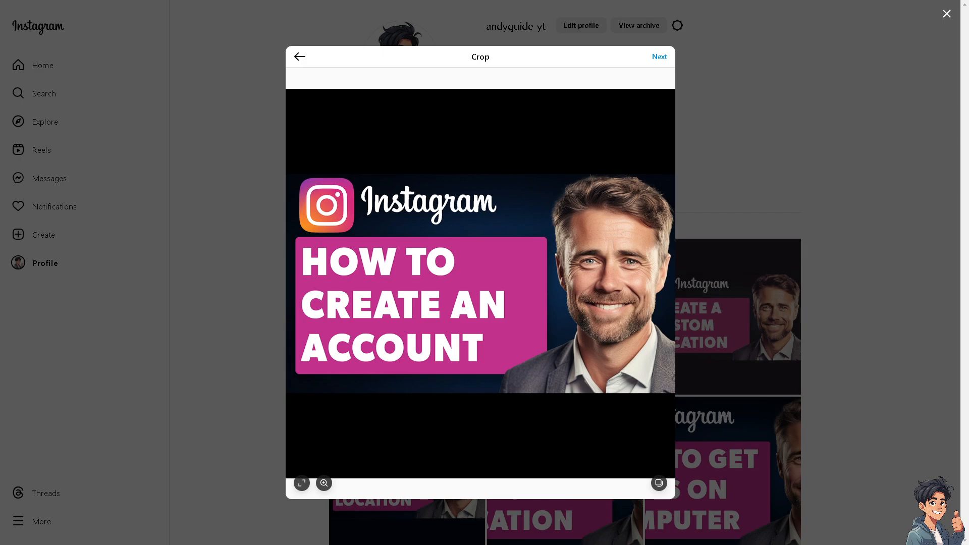
pyautogui.moveTo(298, 367)
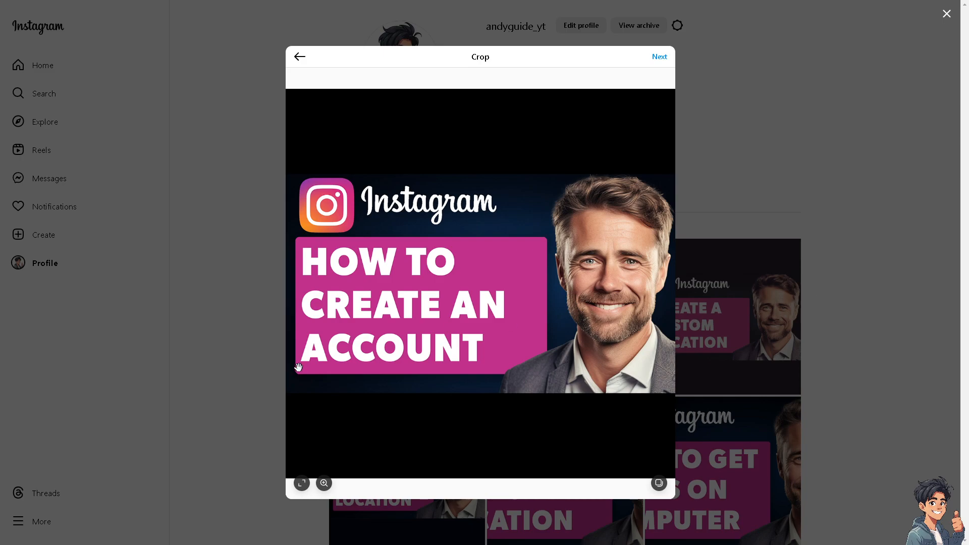
pyautogui.moveTo(485, 204)
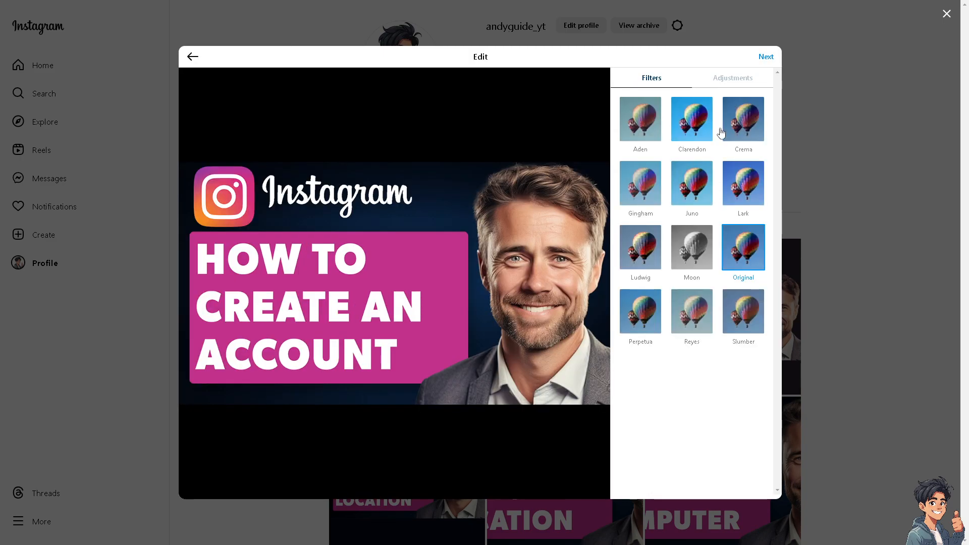
# - Caption the post 'How To Create An Instagram Account Without Anyone Knowing' and share it
pyautogui.click(765, 56)
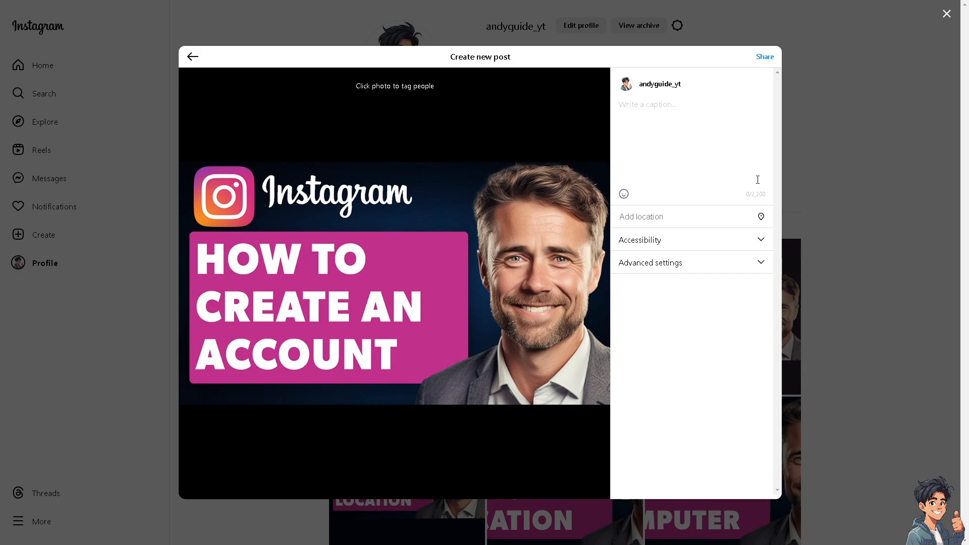
pyautogui.write('How To Create An Instagram Account Without Anyone Knowing')
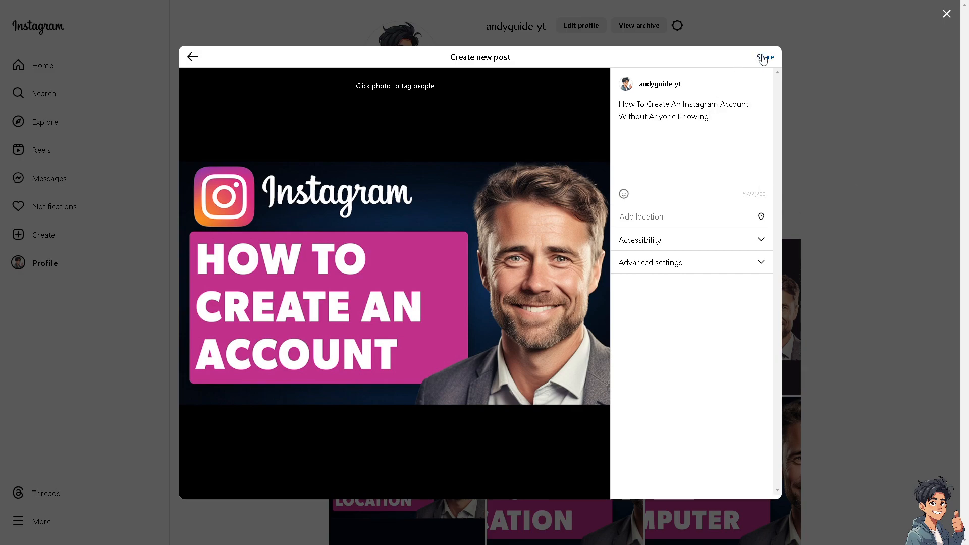
pyautogui.click(765, 56)
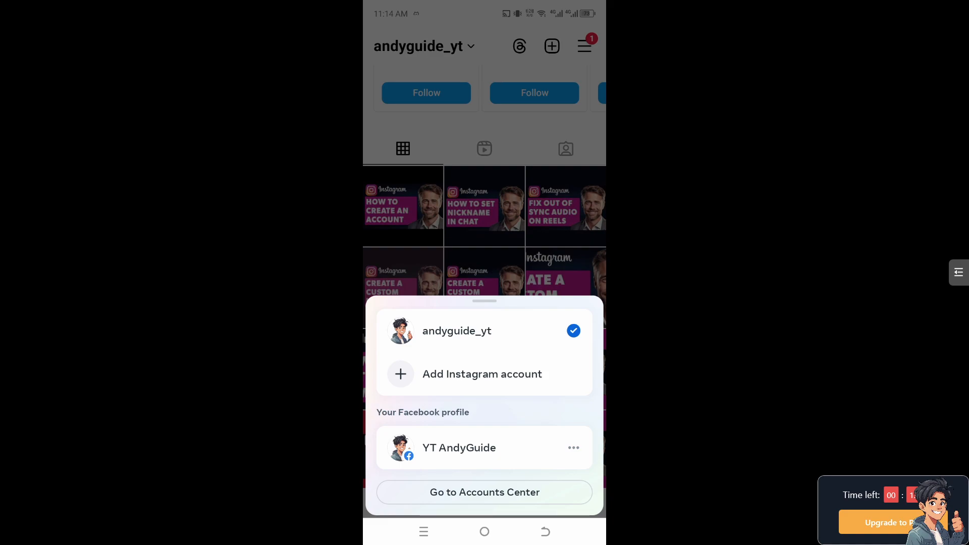
# - Choose Add Instagram account from the profile's username dropdown
pyautogui.click(482, 374)
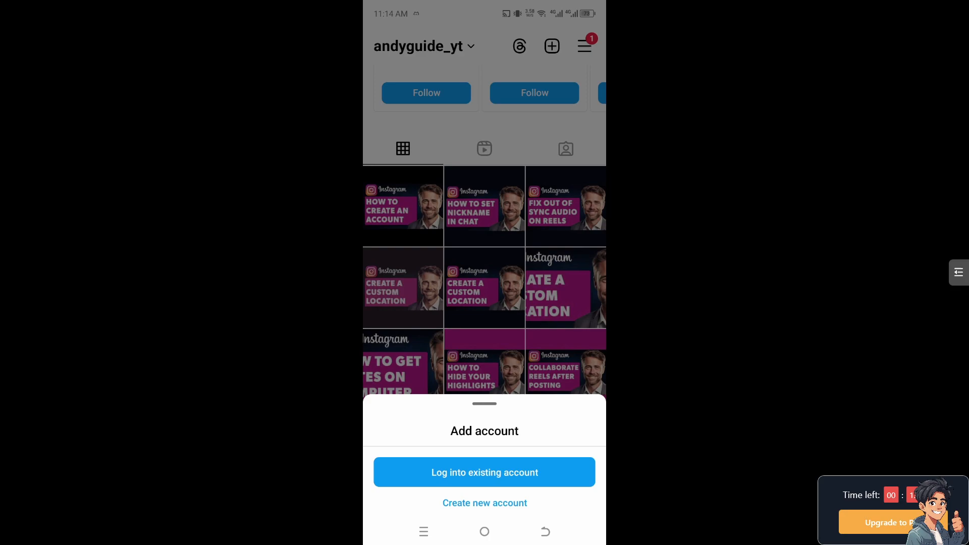
# - Choose Create new account in the Add account sheet
pyautogui.click(484, 503)
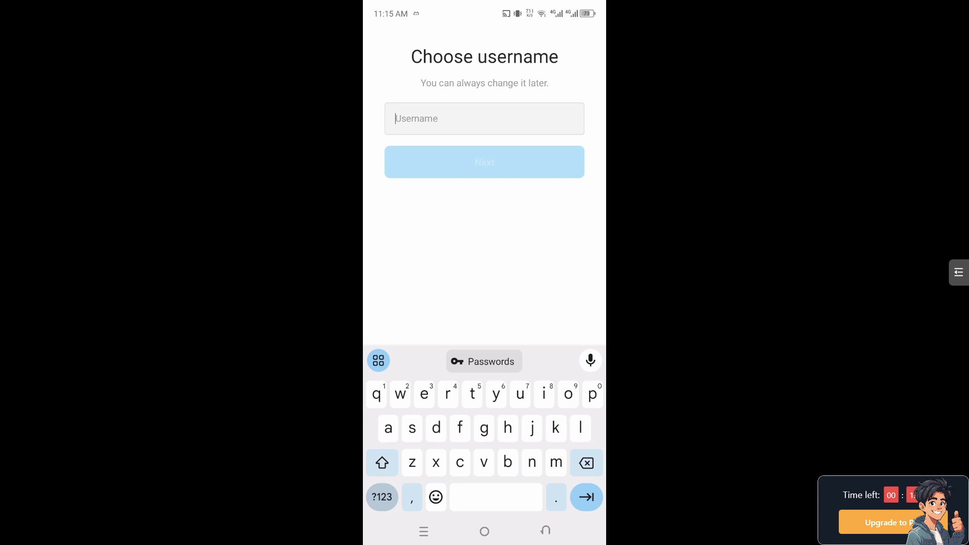
# - Enter the username 'CreateInstanowknowing' and submit it once accepted
pyautogui.click(382, 463)
pyautogui.write('CreateInstanow')
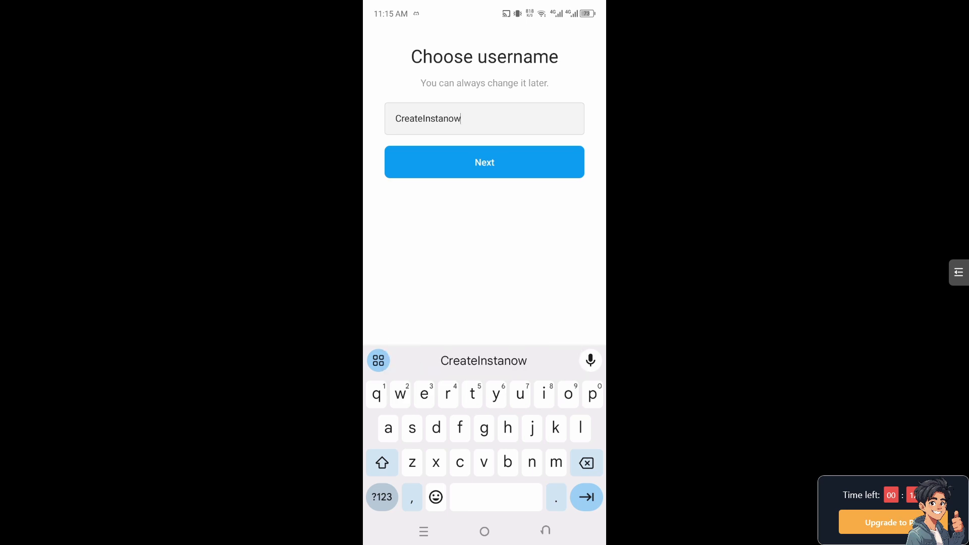
pyautogui.write('knowing')
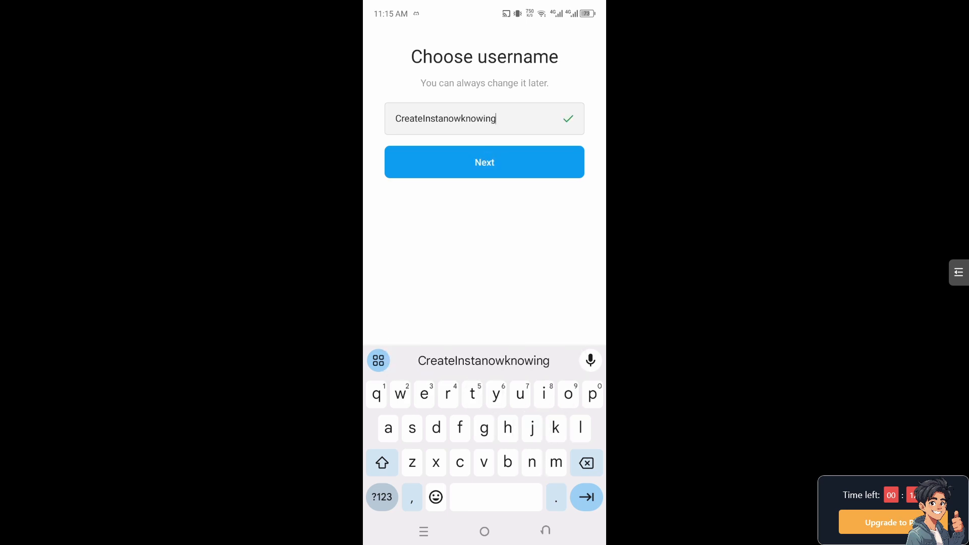
pyautogui.click(484, 162)
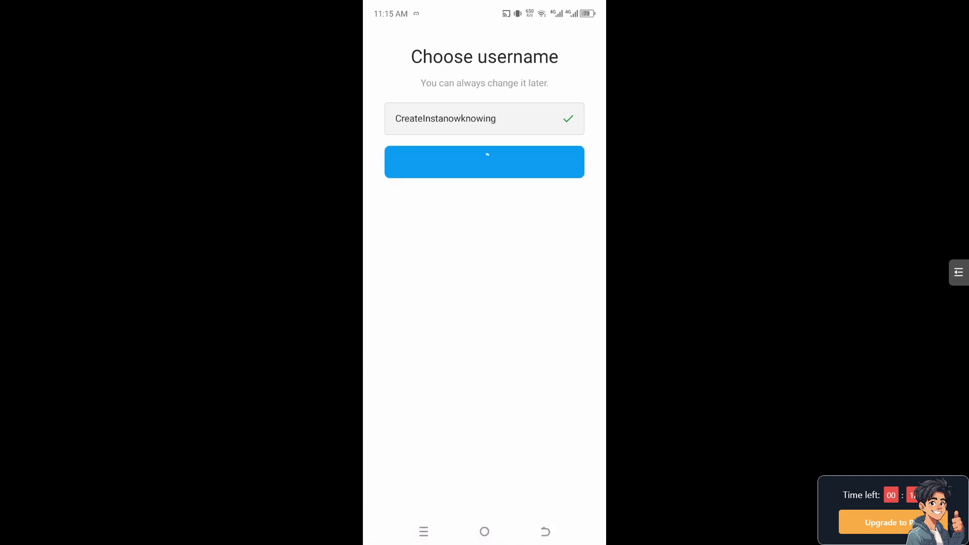
pyautogui.click(484, 162)
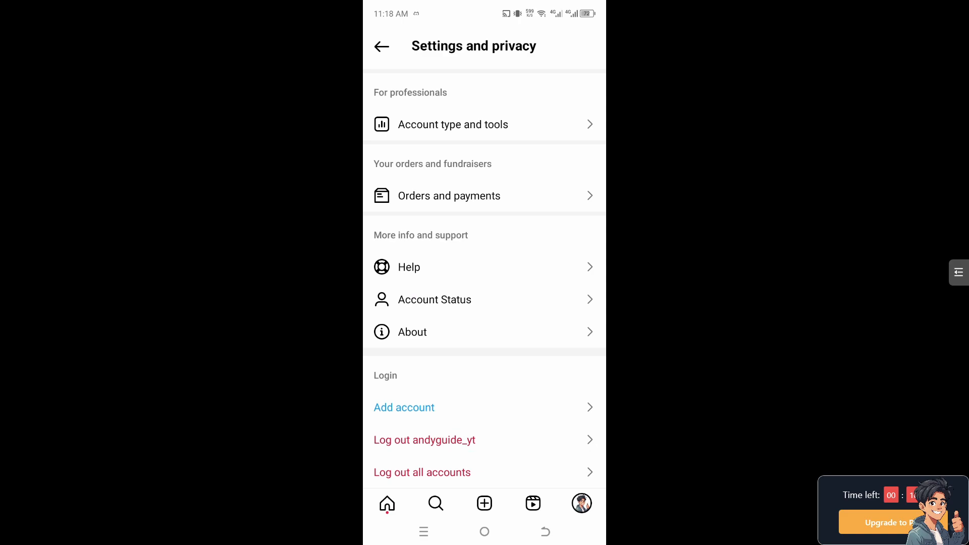
# - Open Account type and tools from Settings and privacy
pyautogui.click(453, 124)
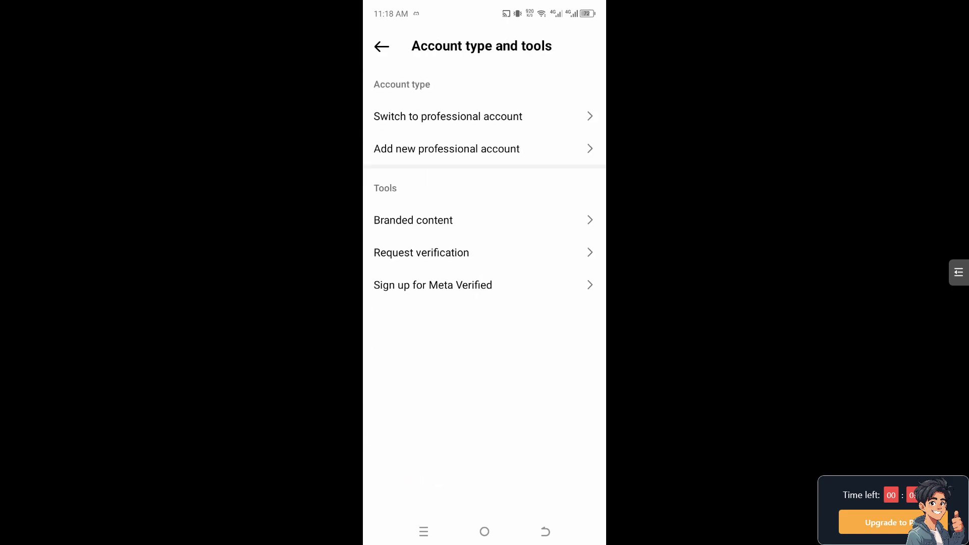